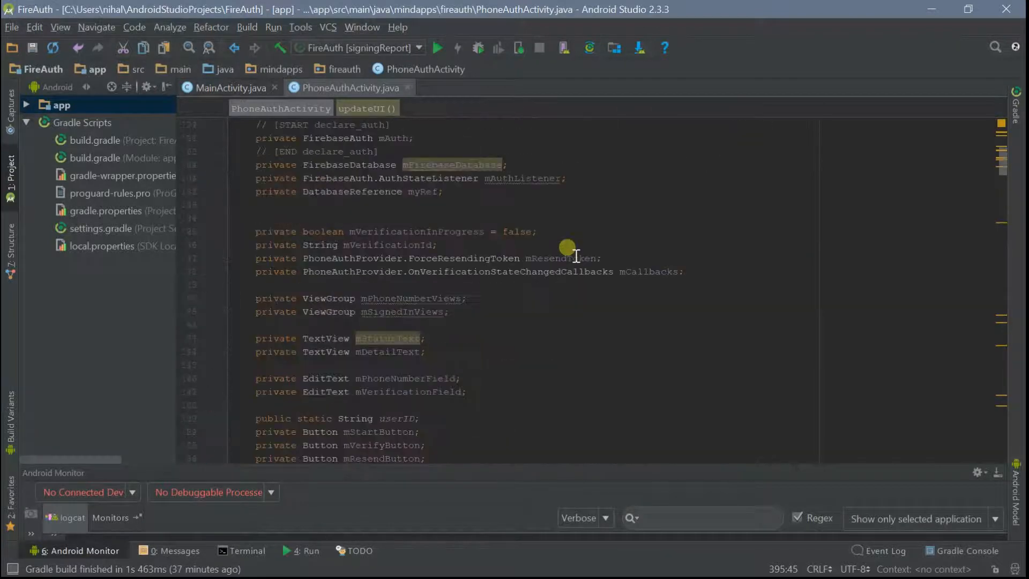
- Reach the FireAuth project's Project settings page from the gear-menu options list
scroll("down", 3)
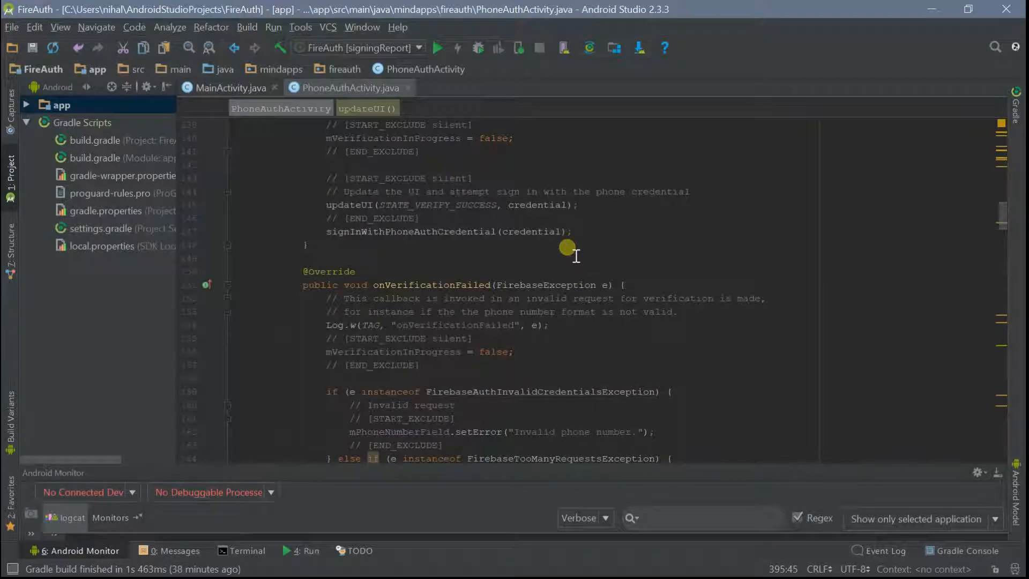
scroll("down", 3)
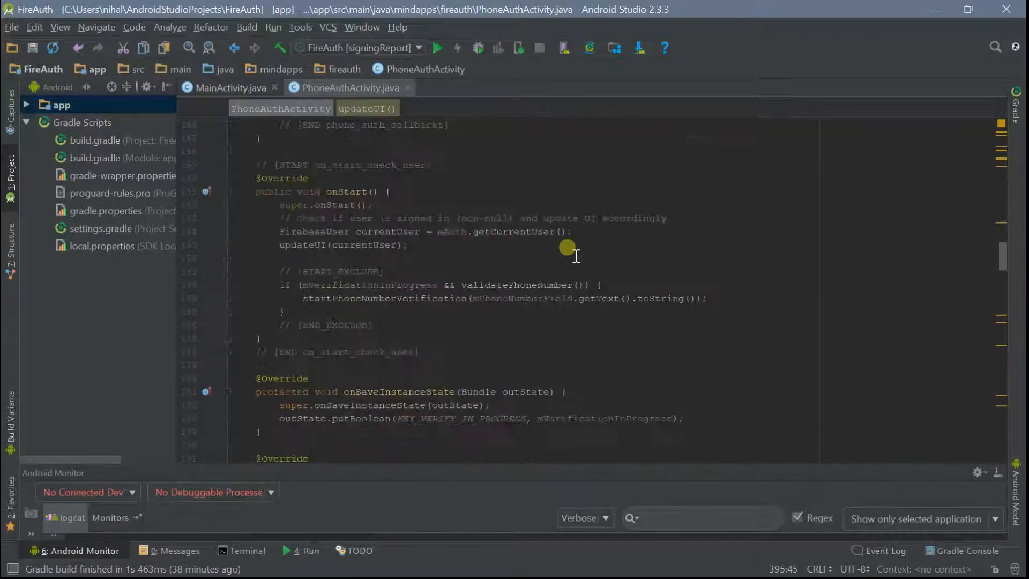
scroll("down", 3)
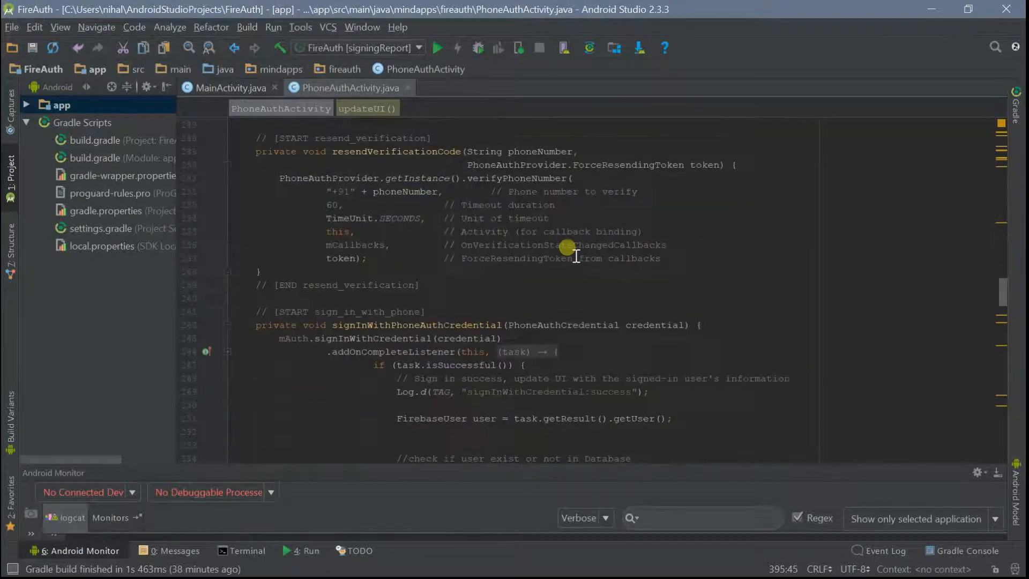
scroll("down", 3)
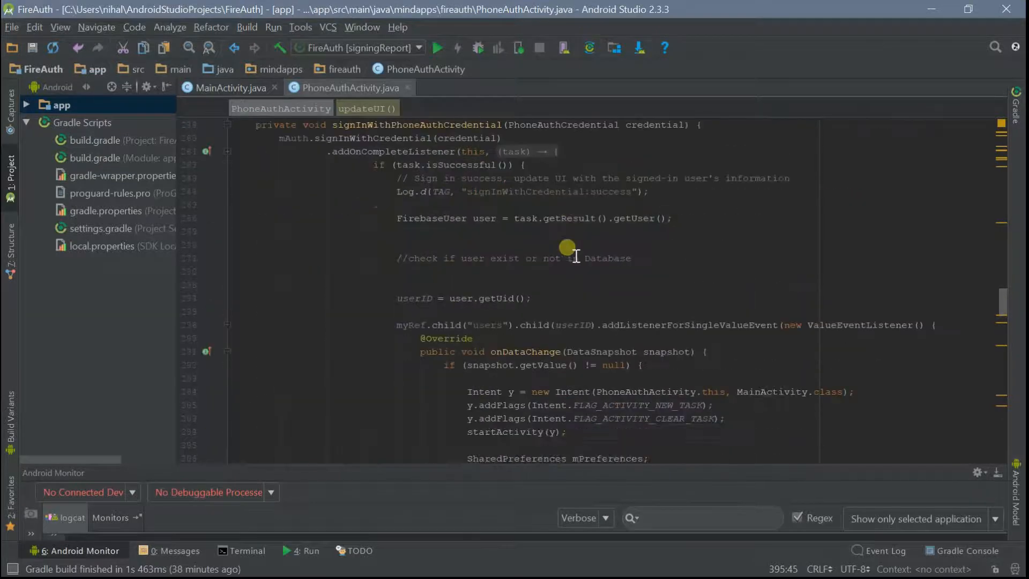
scroll("down", 3)
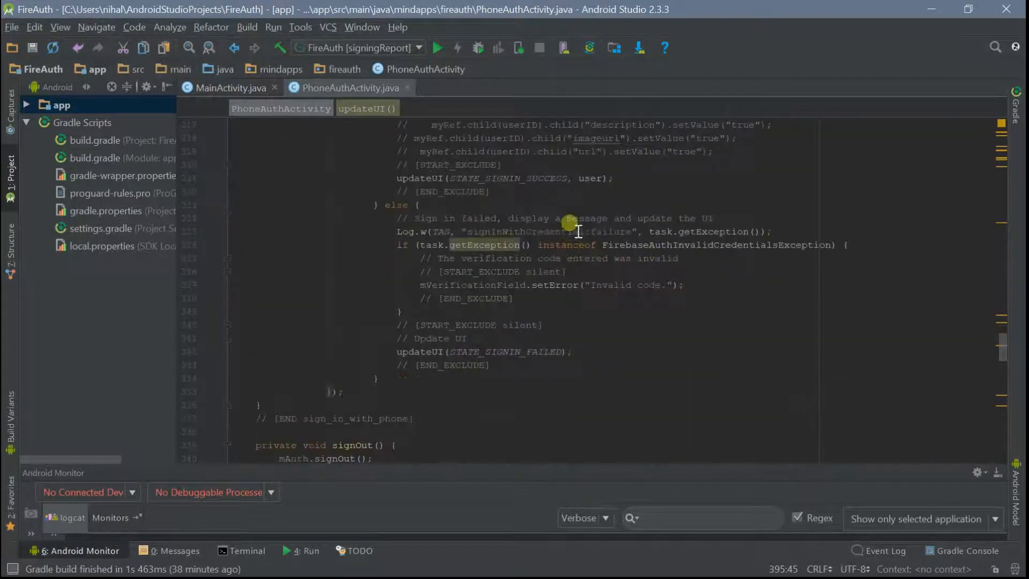
scroll("down", 3)
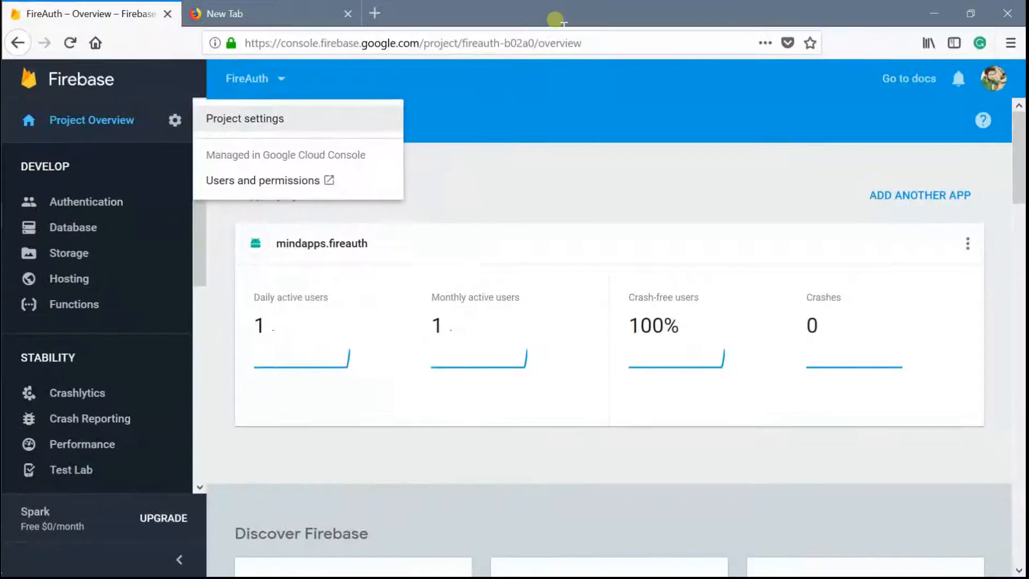
left_click(175, 120)
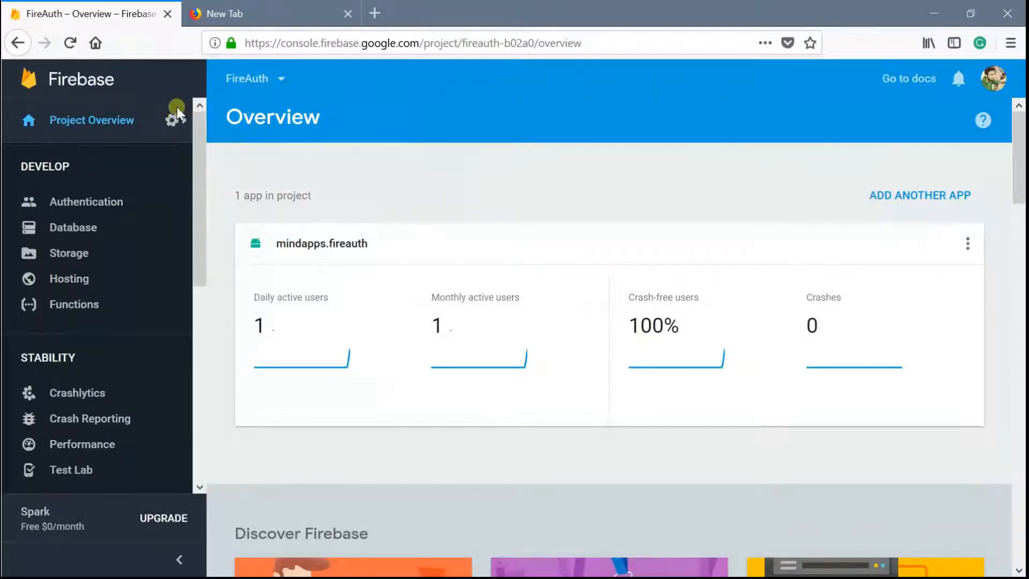
left_click(176, 119)
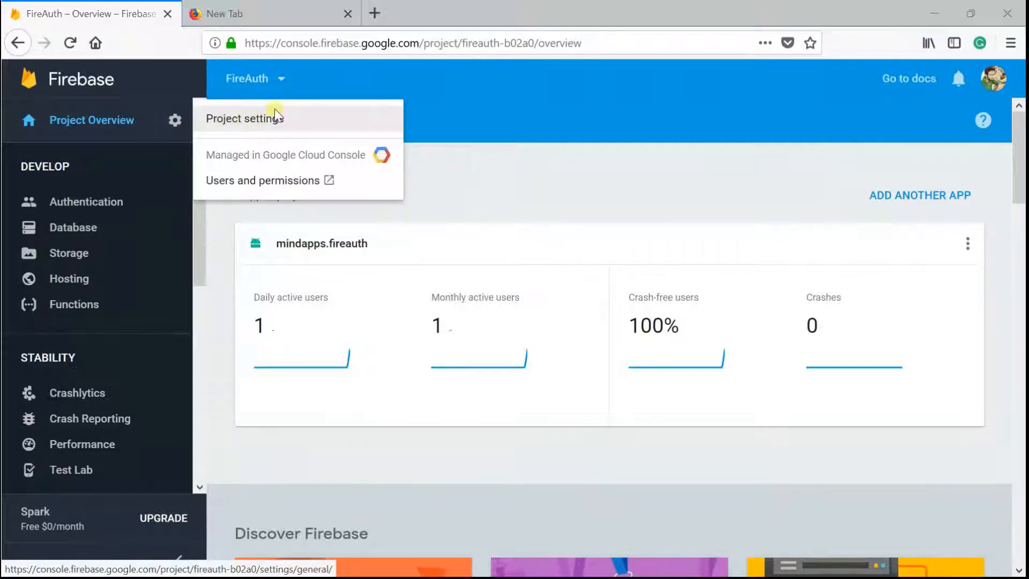
left_click(244, 118)
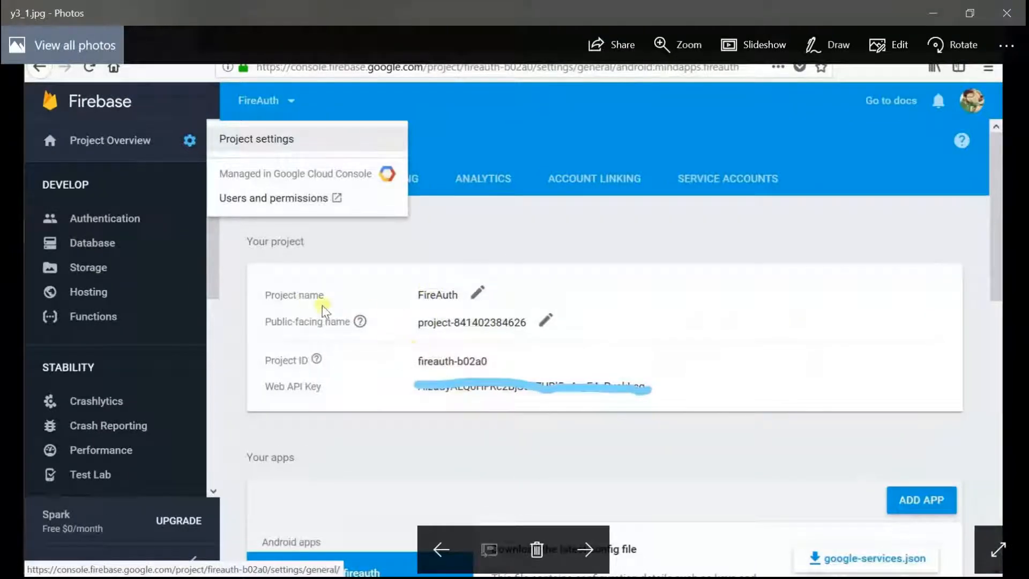
mouse_move(313, 351)
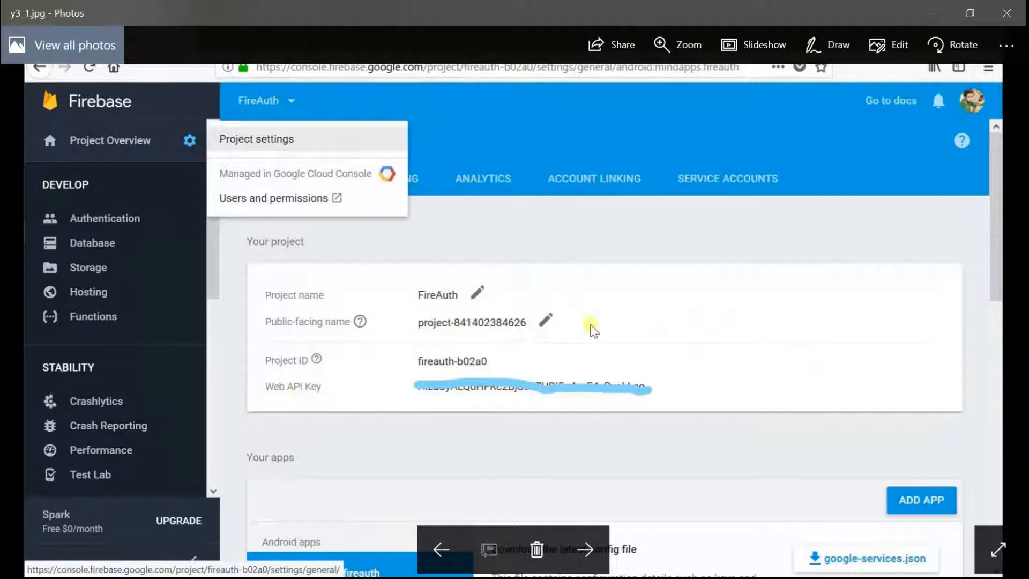
mouse_move(903, 170)
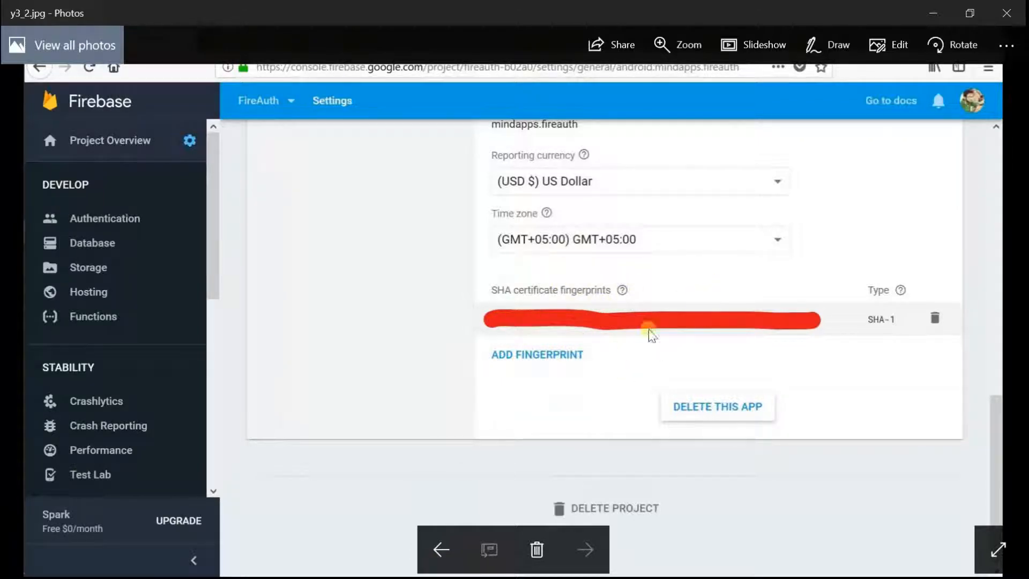
mouse_move(736, 347)
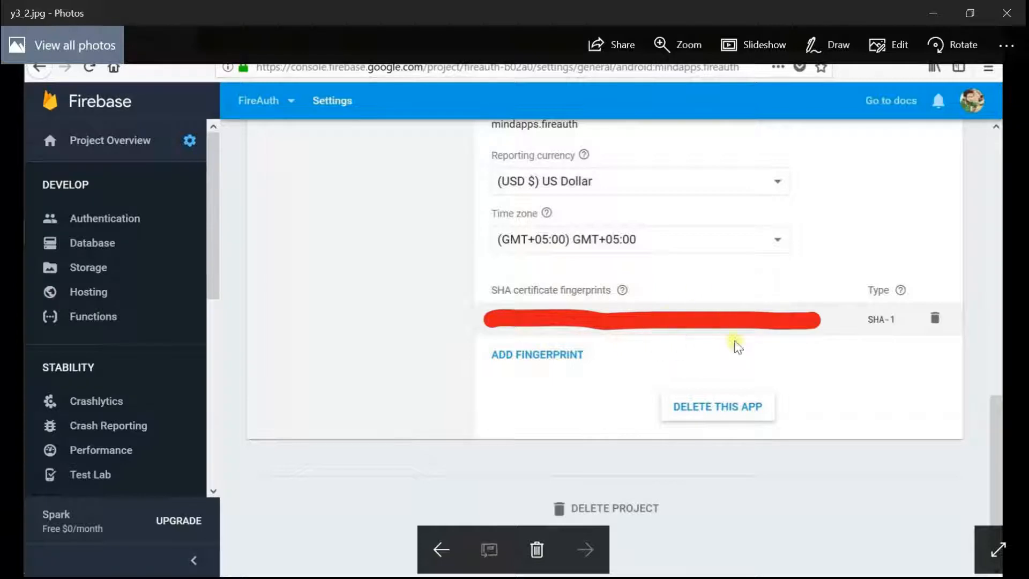
mouse_move(666, 348)
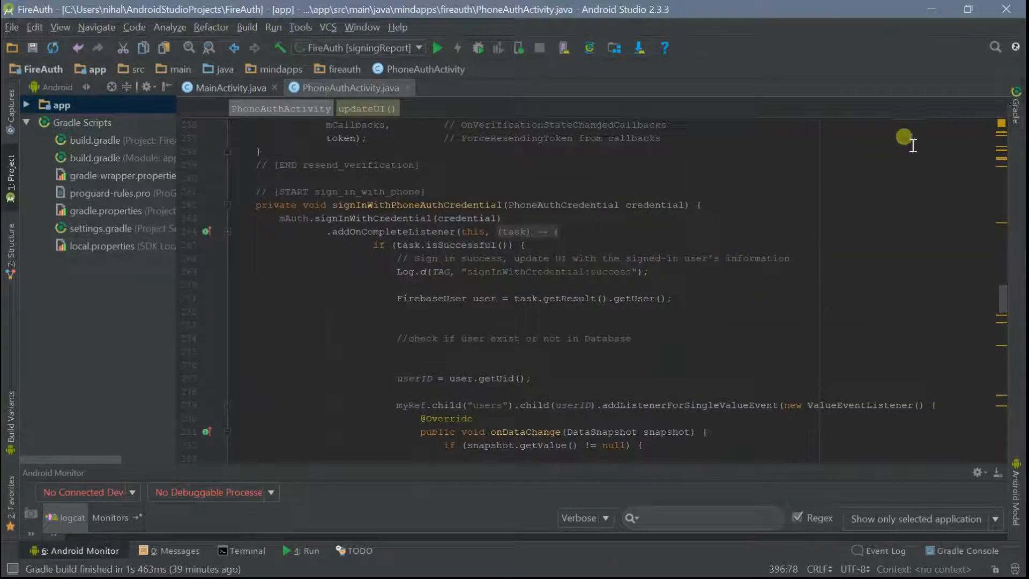
mouse_move(998, 112)
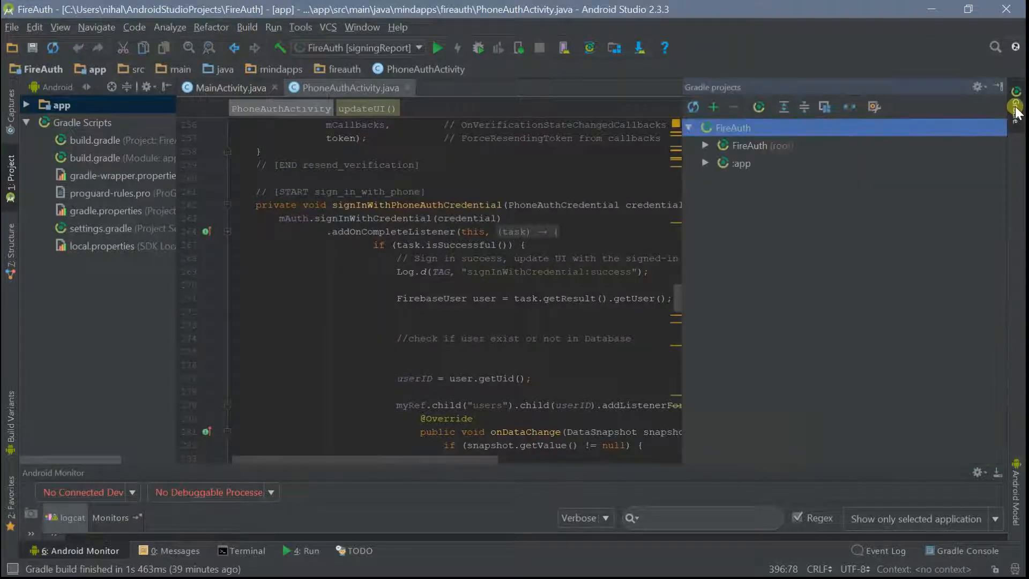
mouse_move(902, 191)
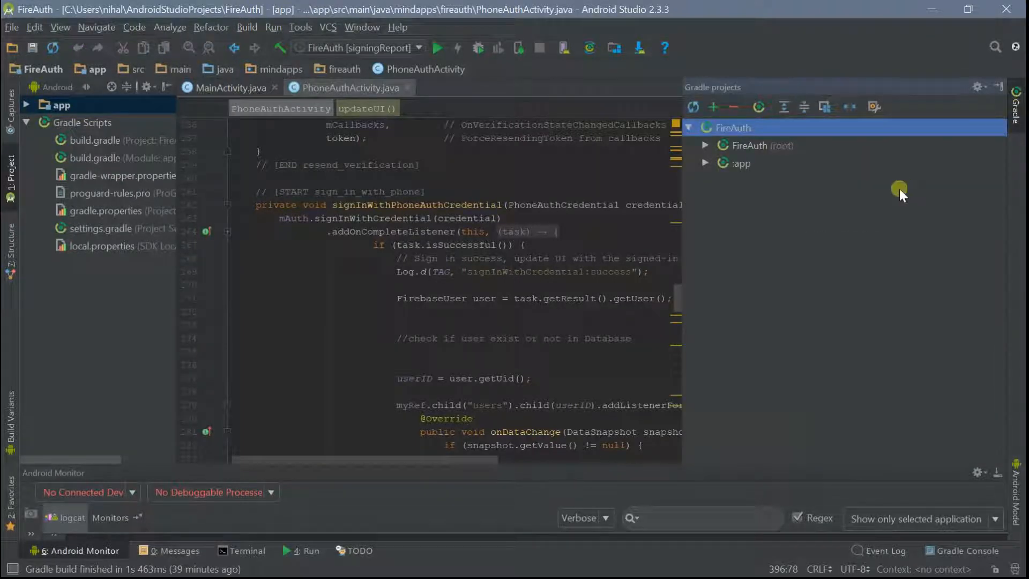
mouse_move(741, 86)
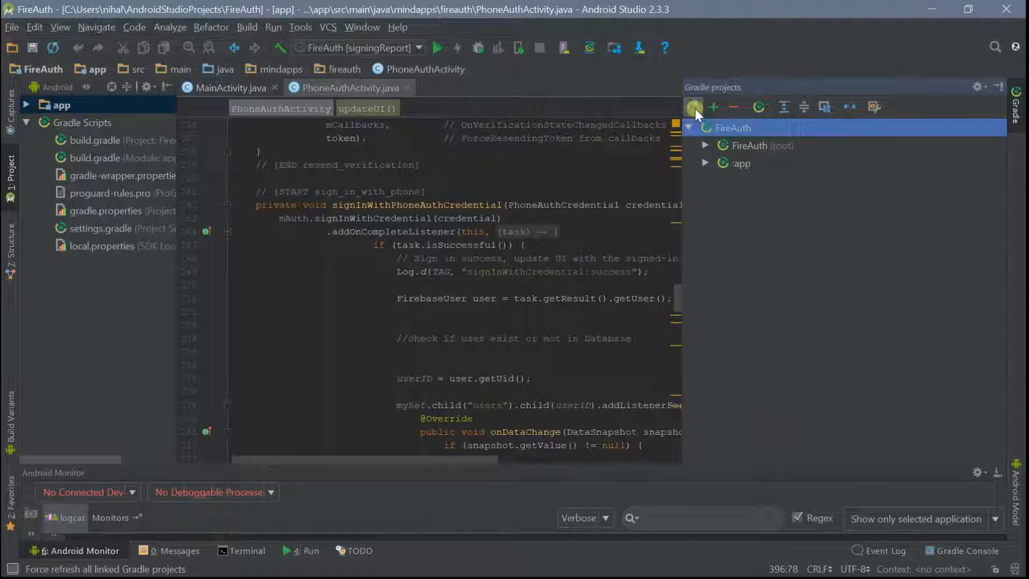
- Refresh all linked Gradle projects in the Gradle tool window
left_click(693, 106)
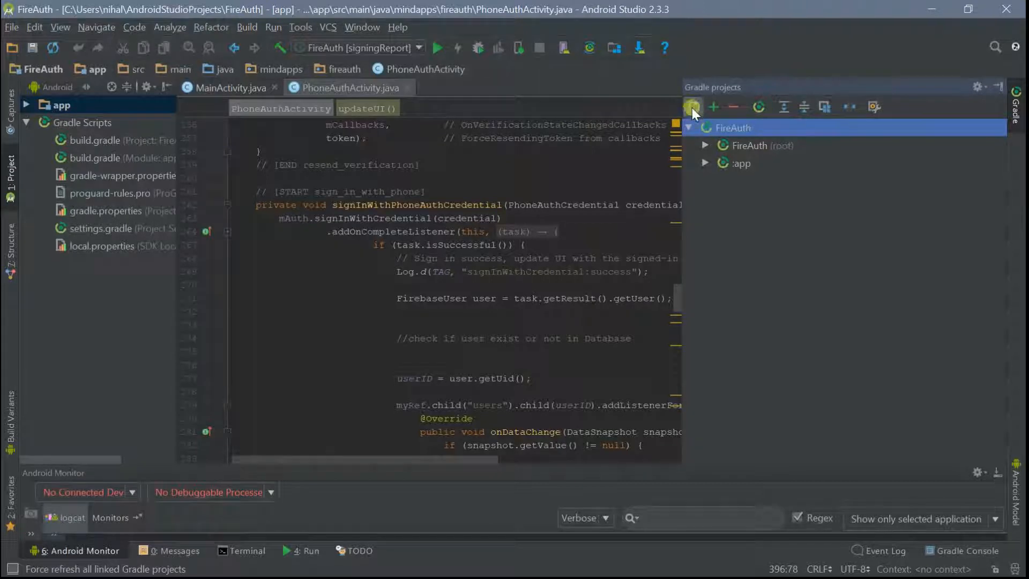
left_click(693, 107)
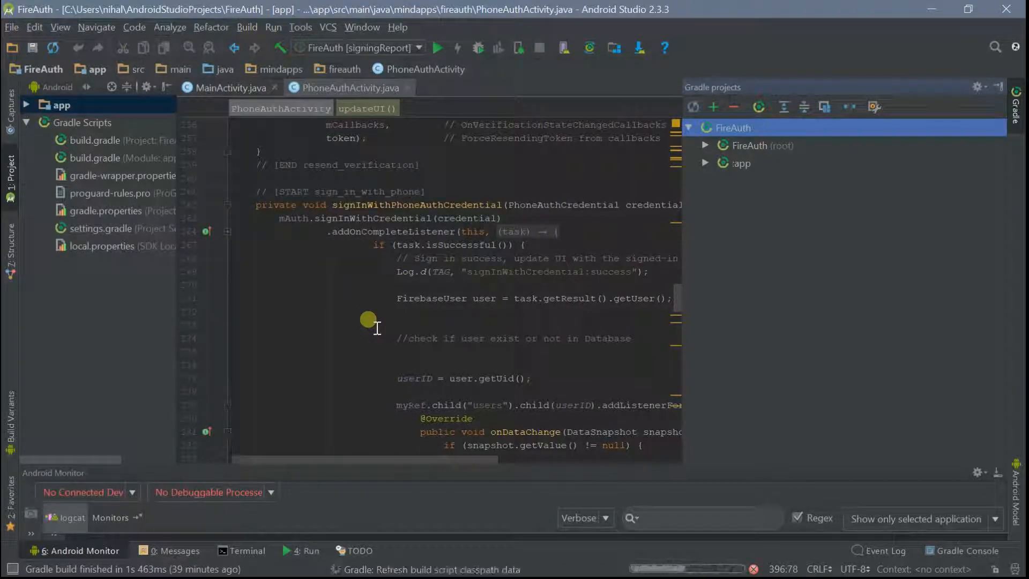
mouse_move(659, 145)
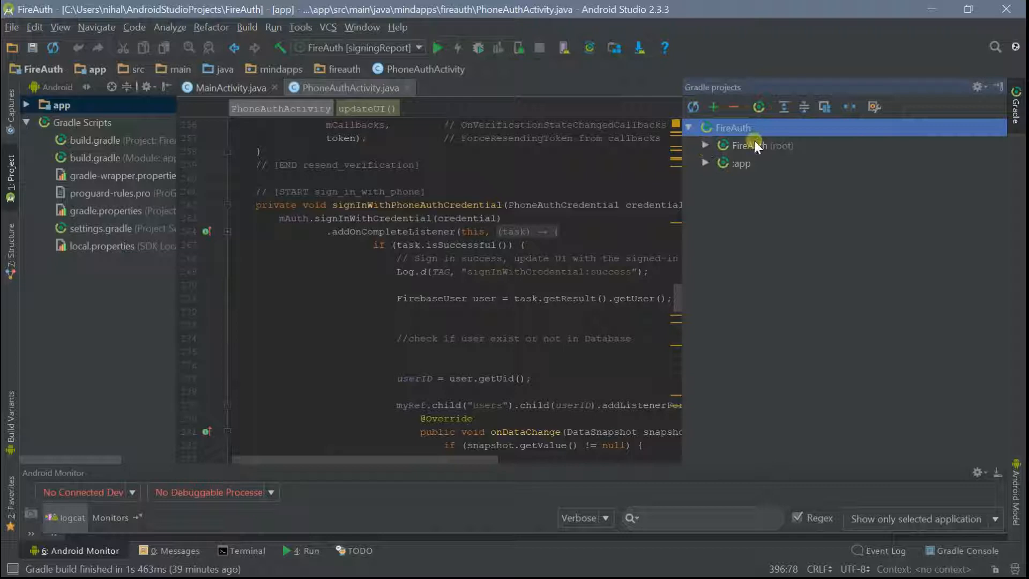
- Run signingReport under FireAuth (root) > Tasks > android, printing SHA1 and MD5 fingerprints
left_click(764, 145)
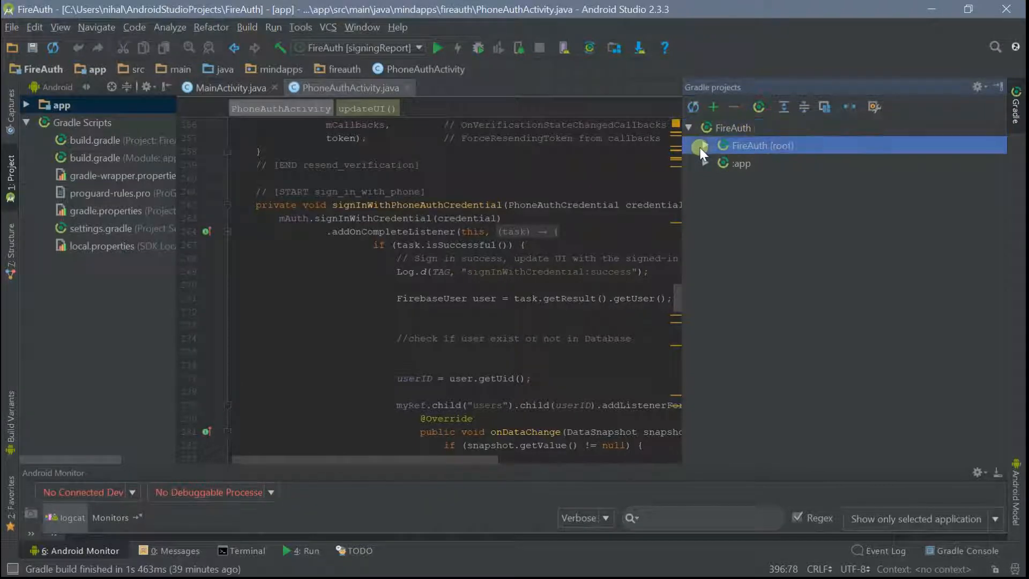
left_click(704, 144)
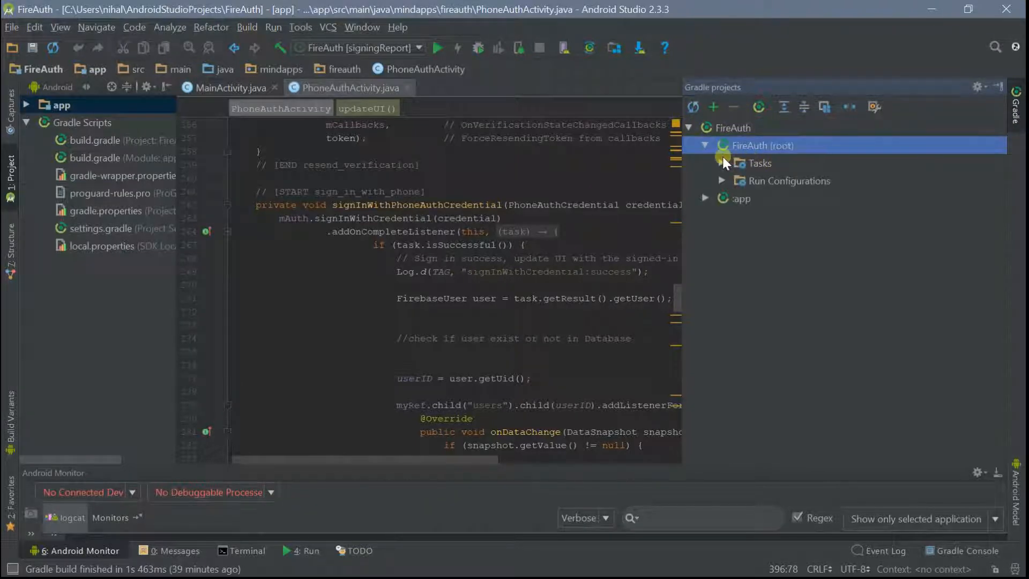
left_click(723, 163)
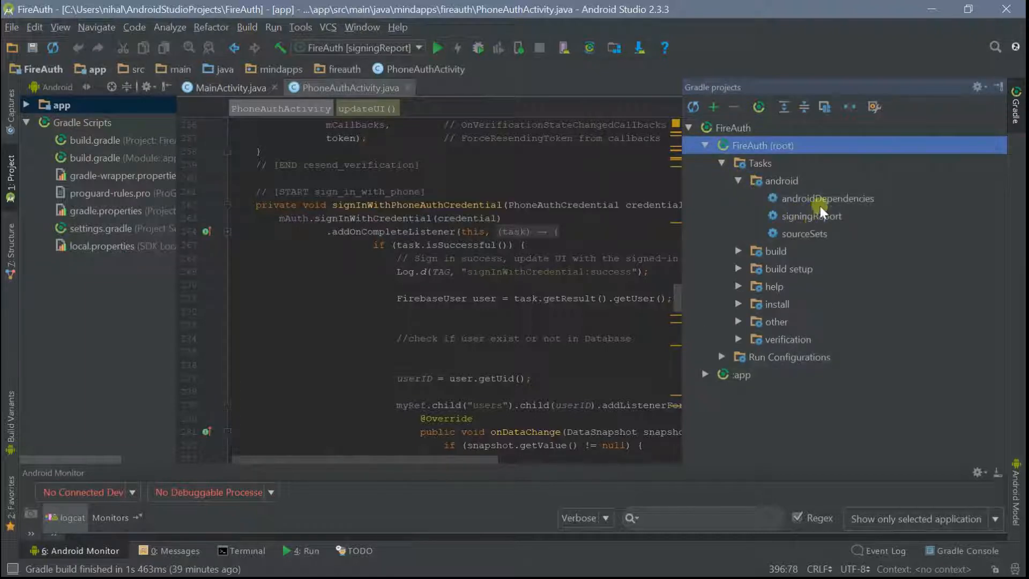
mouse_move(797, 226)
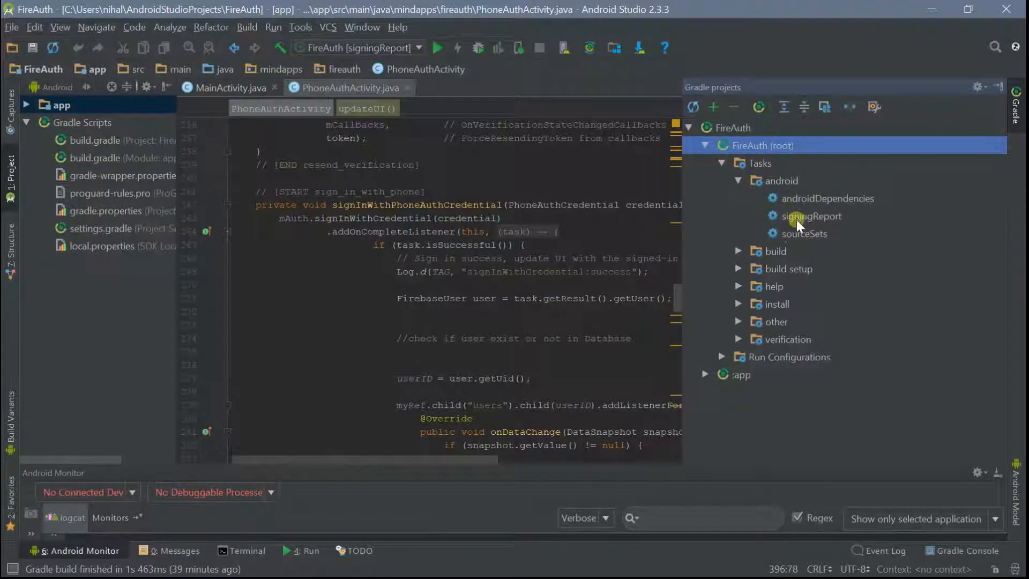
double_click(811, 216)
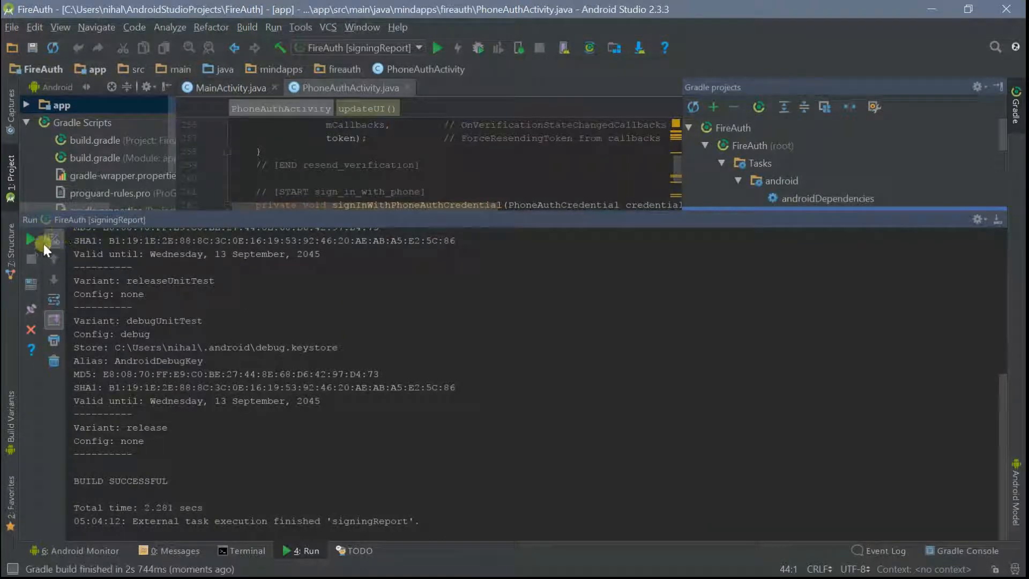
mouse_move(271, 326)
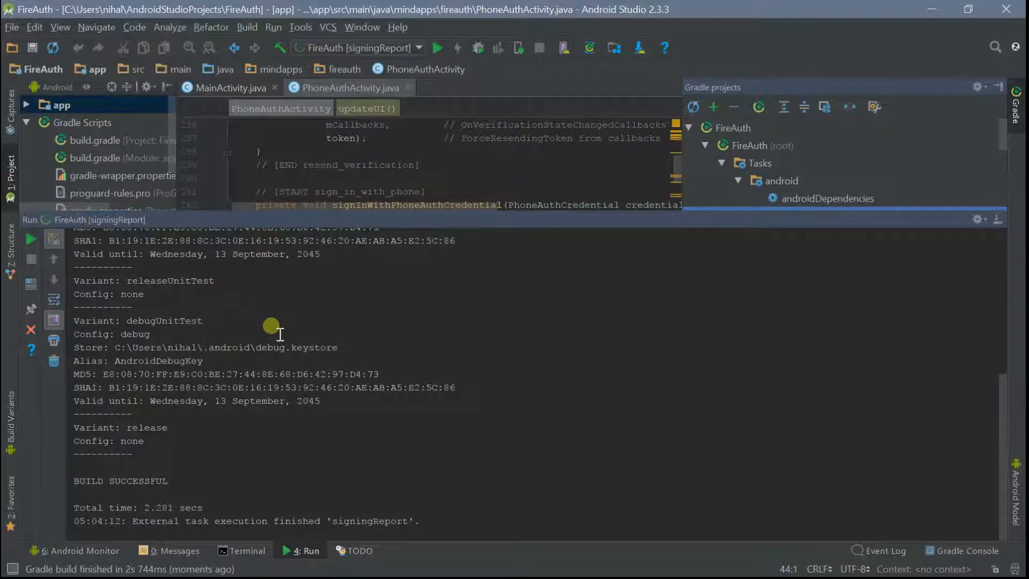
mouse_move(95, 266)
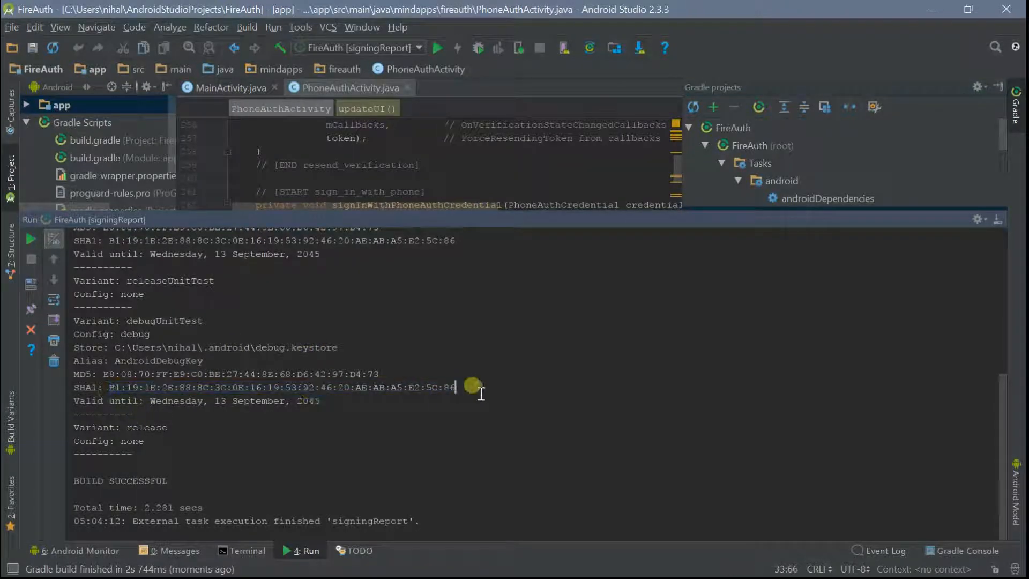
- Select the debug SHA1 fingerprint value and bring up the open-windows overview
left_click_drag(453, 387, 452, 400)
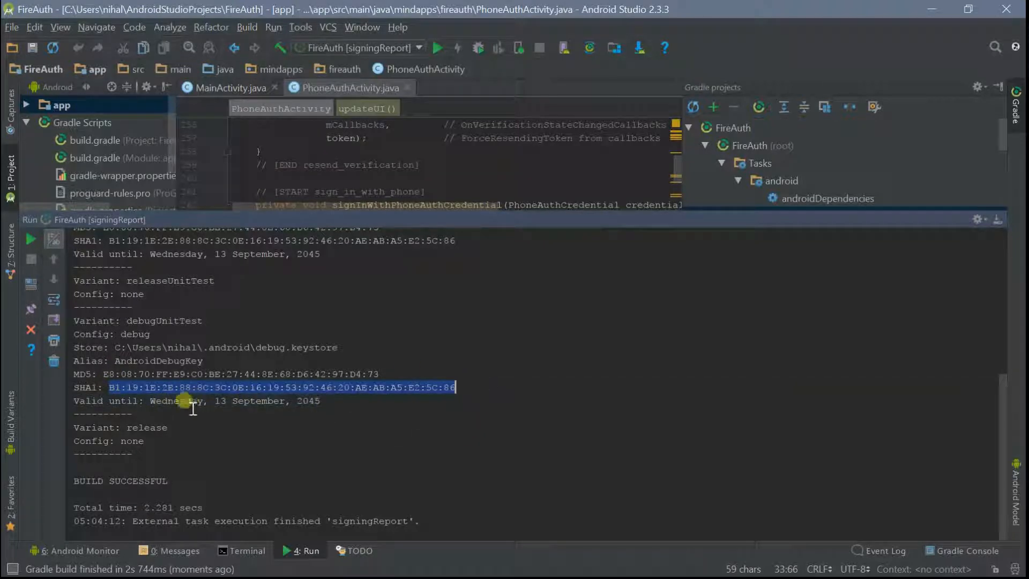
mouse_move(489, 332)
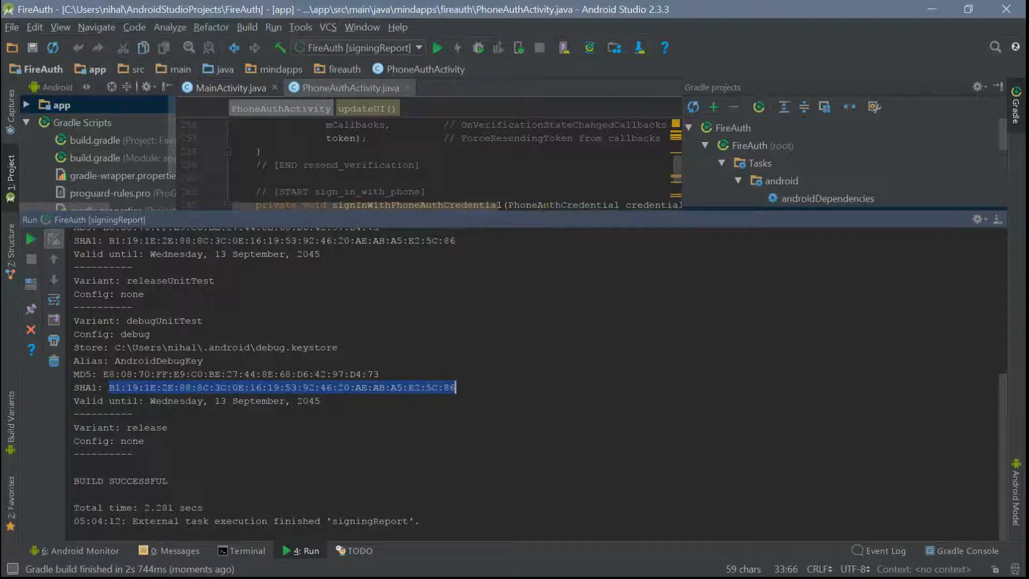
key("Win+Tab")
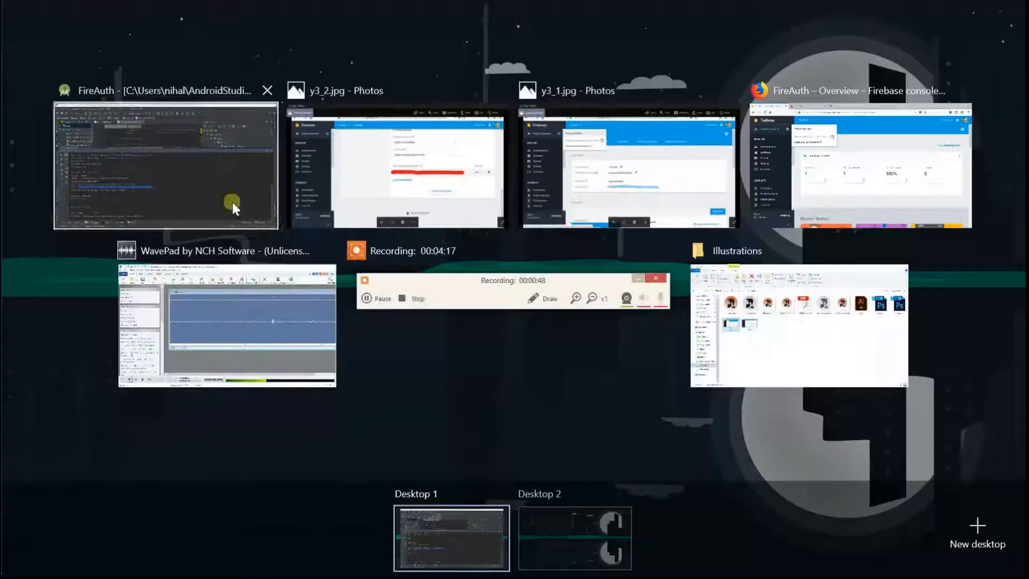
mouse_move(463, 180)
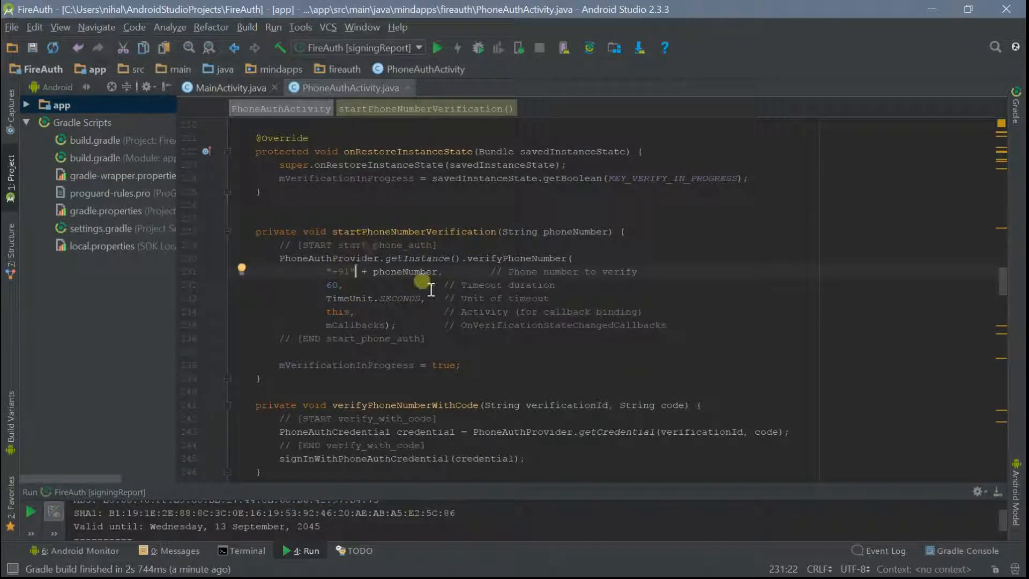
double_click(404, 271)
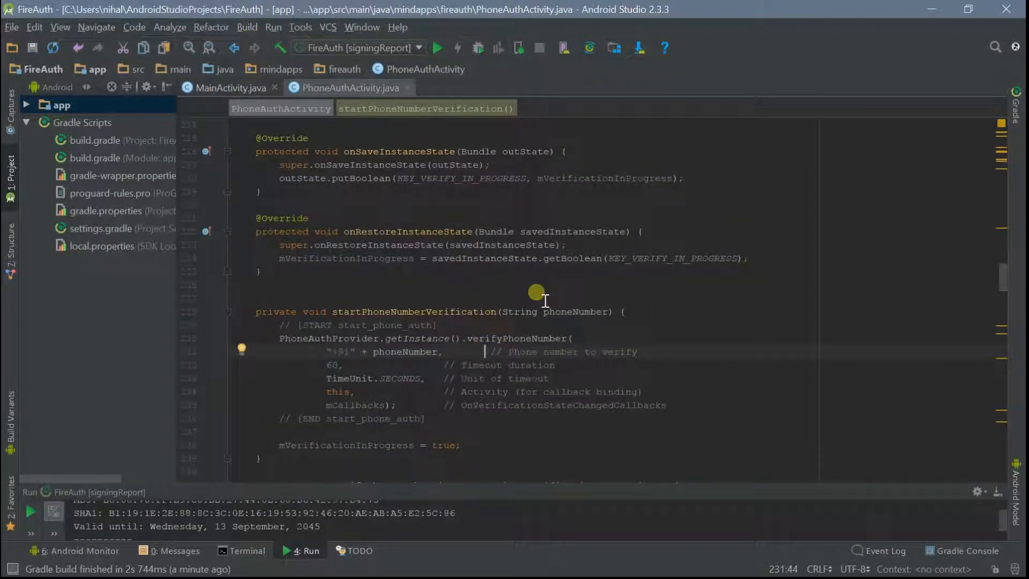
mouse_move(612, 302)
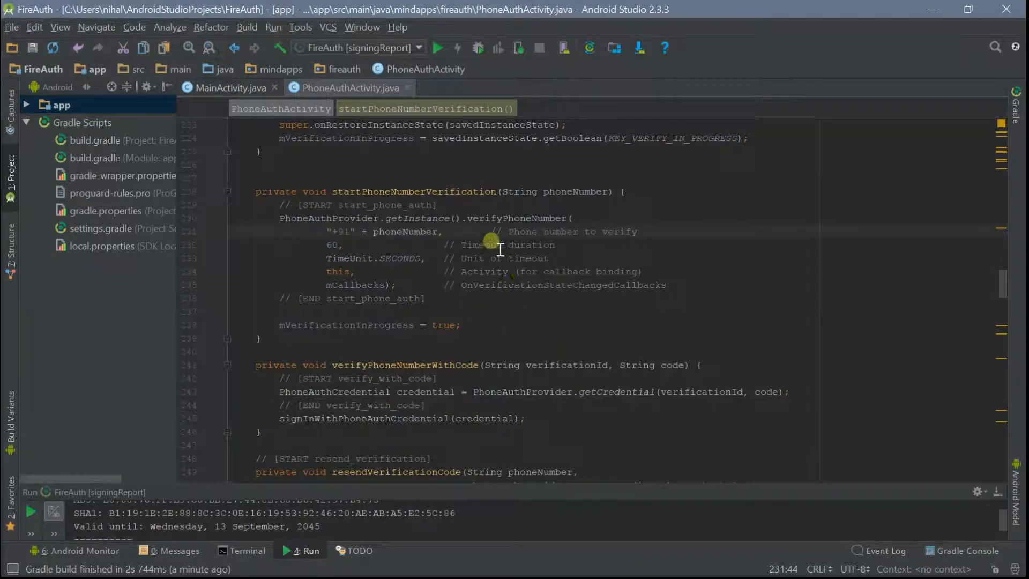
mouse_move(488, 259)
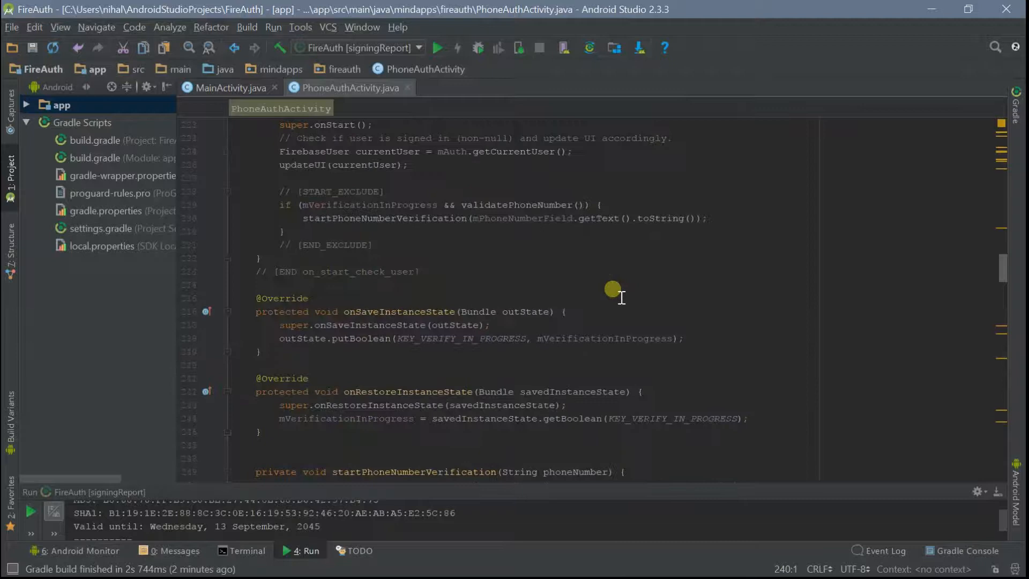
mouse_move(383, 10)
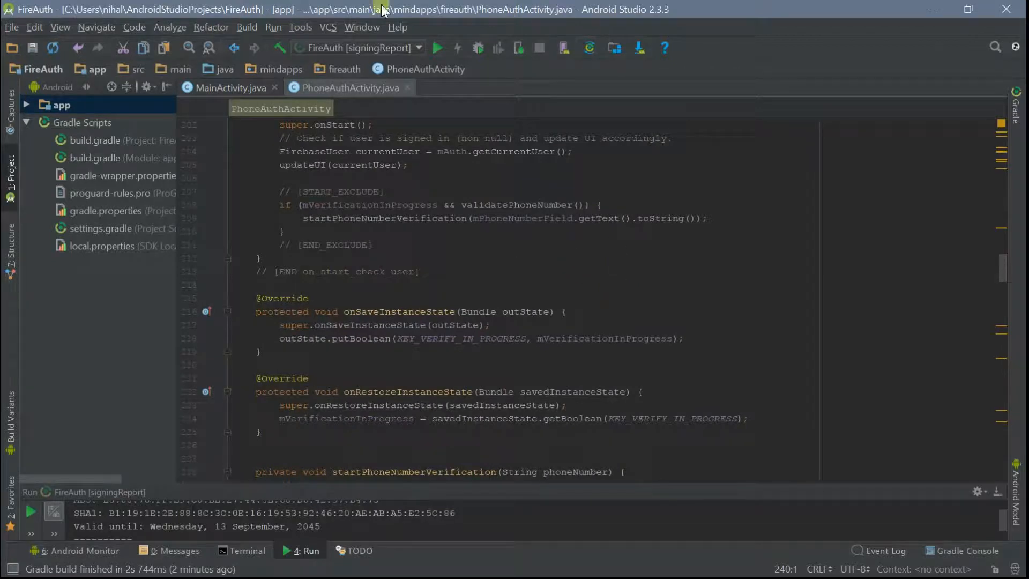